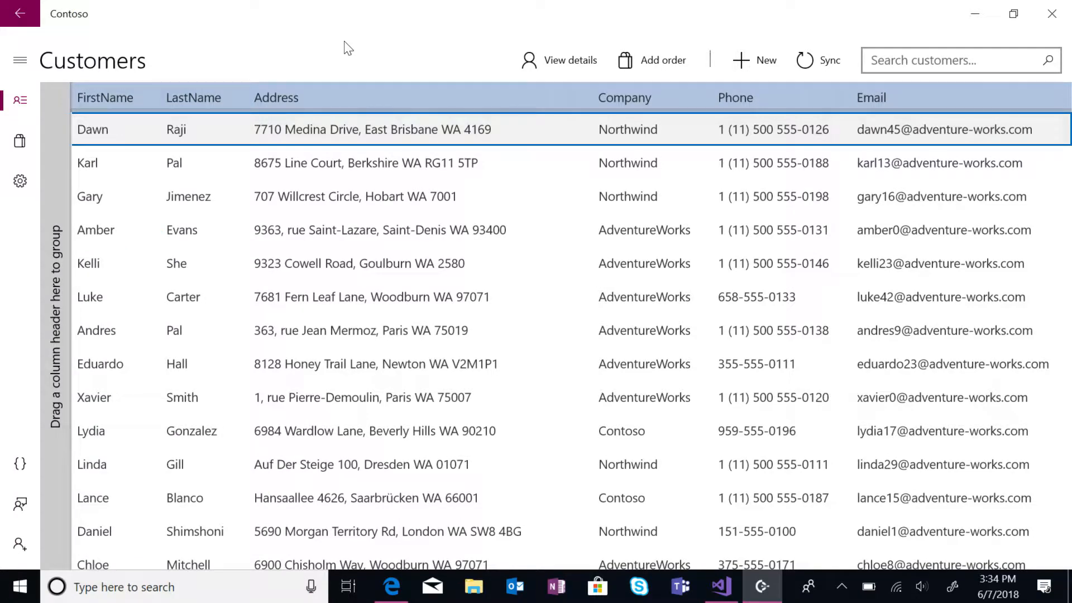
mouse_move(445, 58)
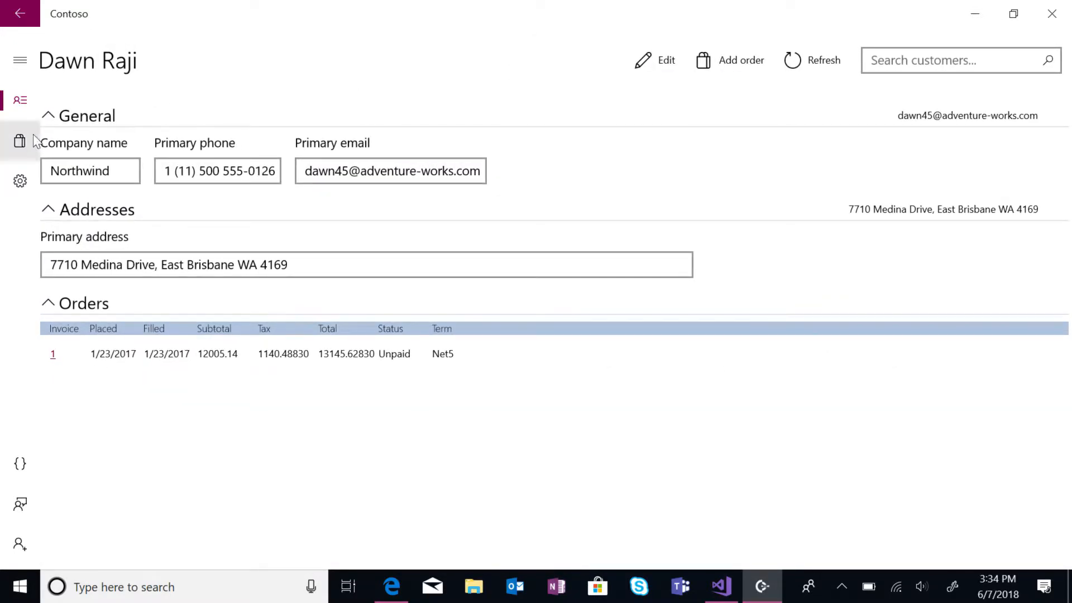
Visit the Orders list and Settings, toggling Diagnostic data off and back on.
click(20, 143)
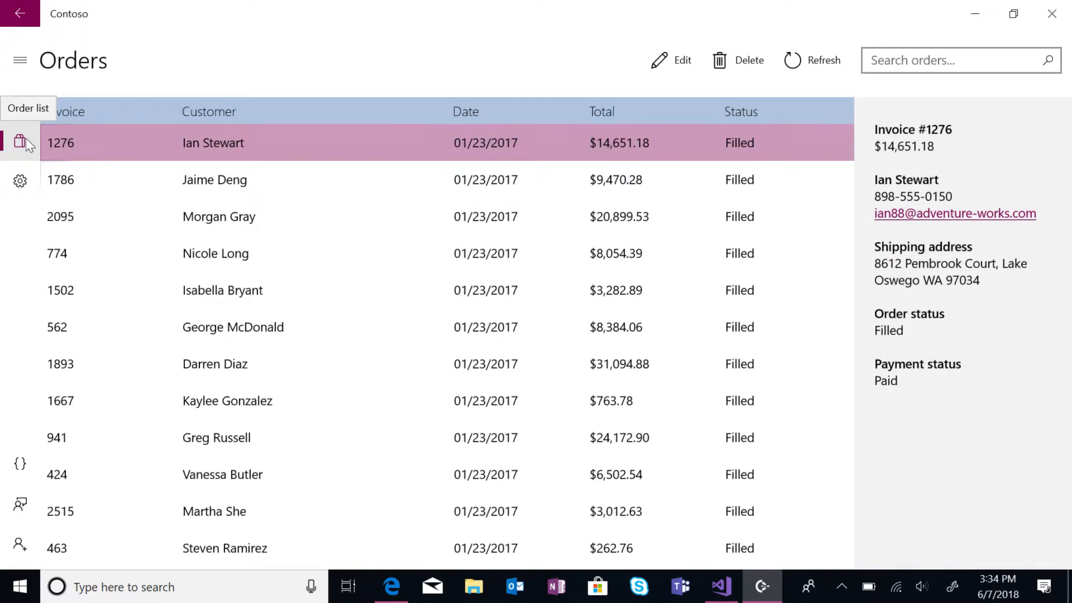
mouse_move(20, 180)
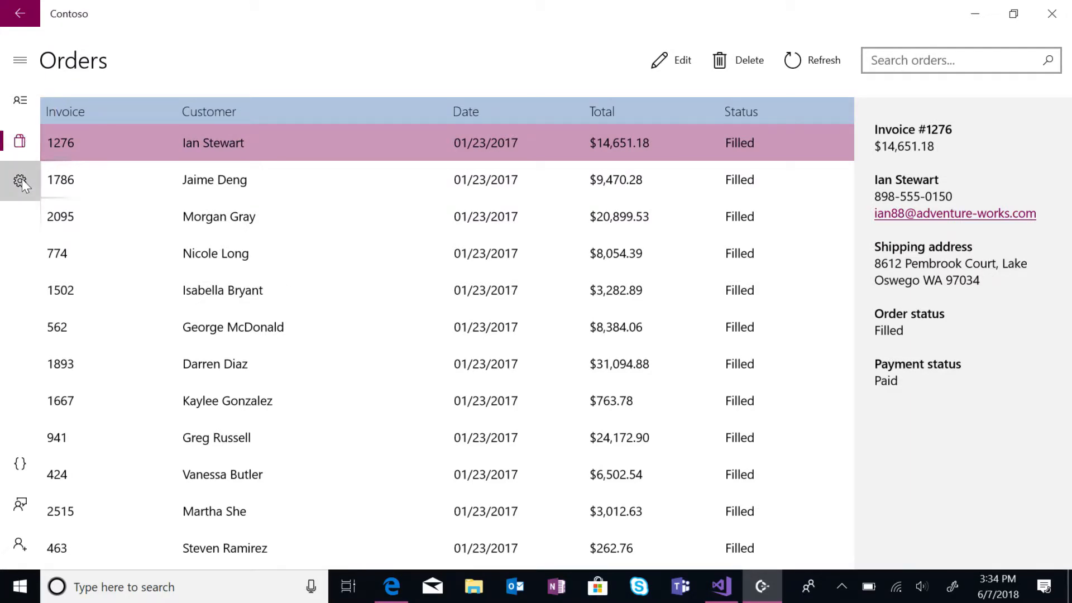
click(21, 183)
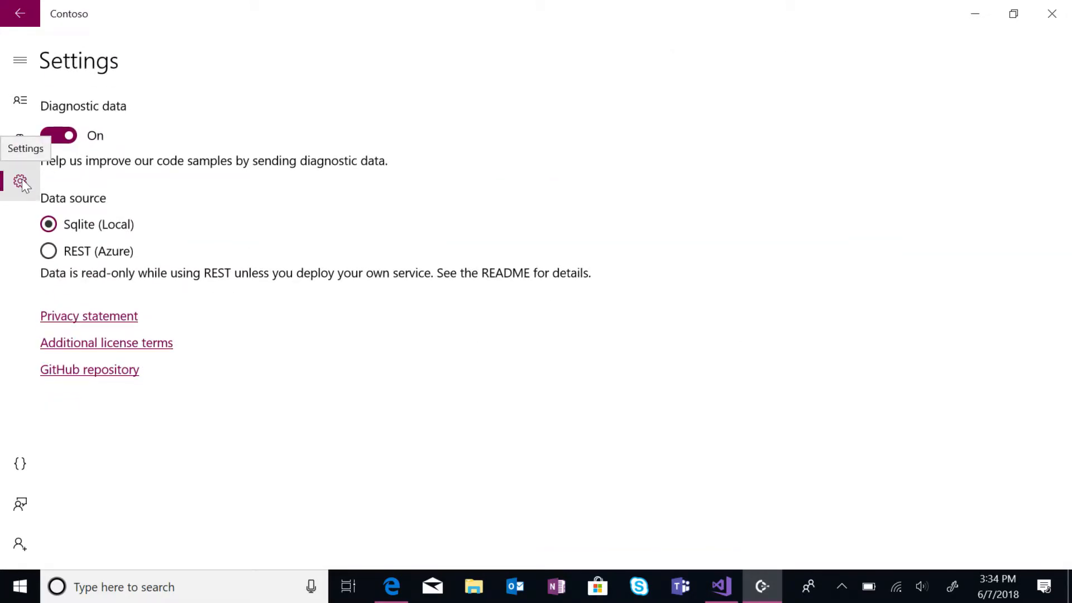
click(58, 135)
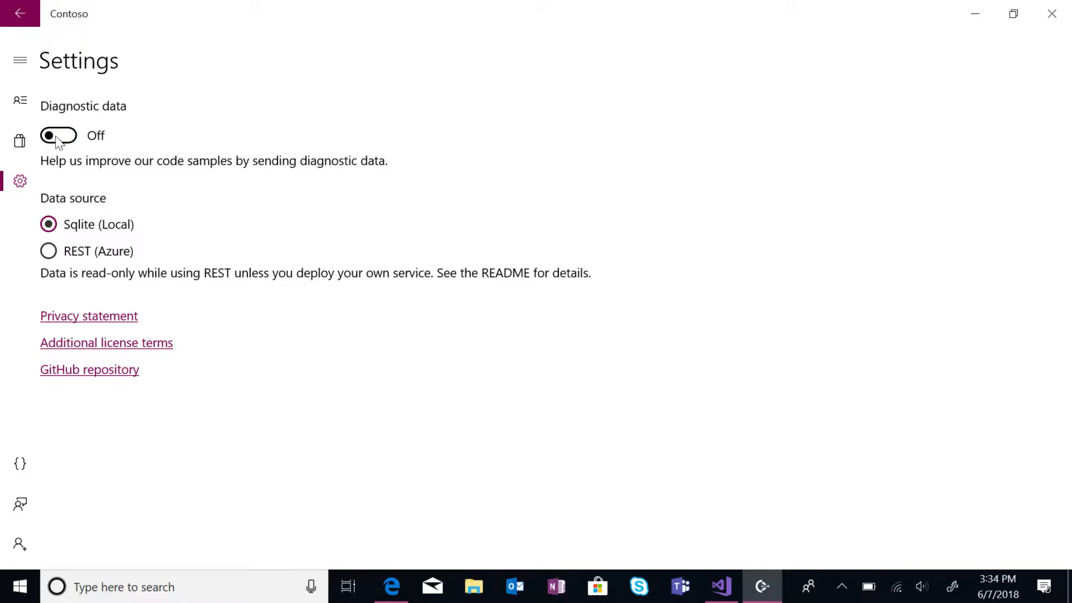
click(59, 135)
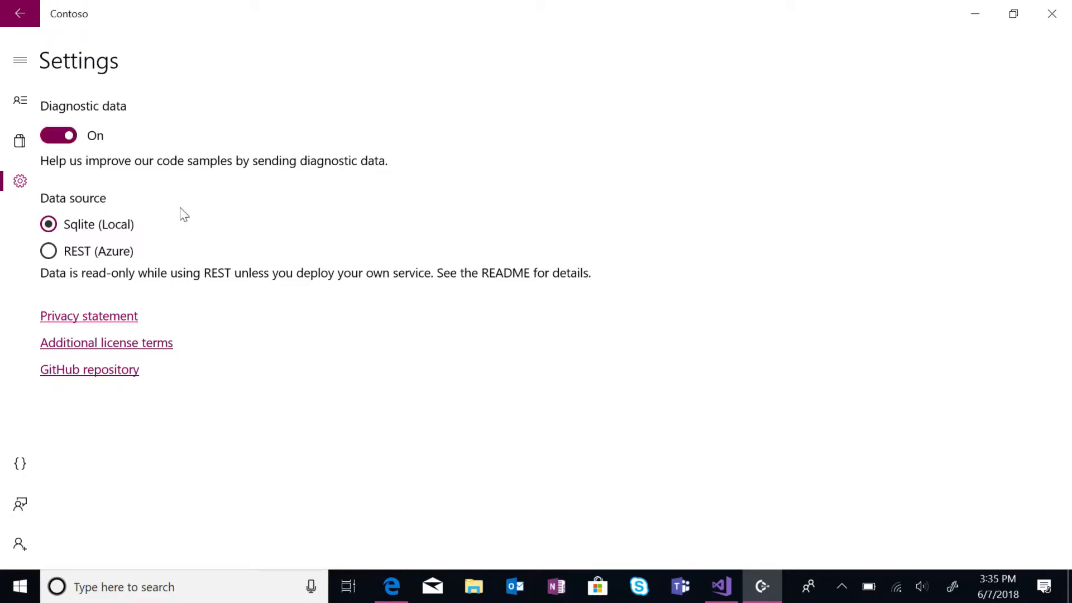
Switch to Visual Studio showing MainPage.xaml with the RelativePanel StackPanels.
click(720, 587)
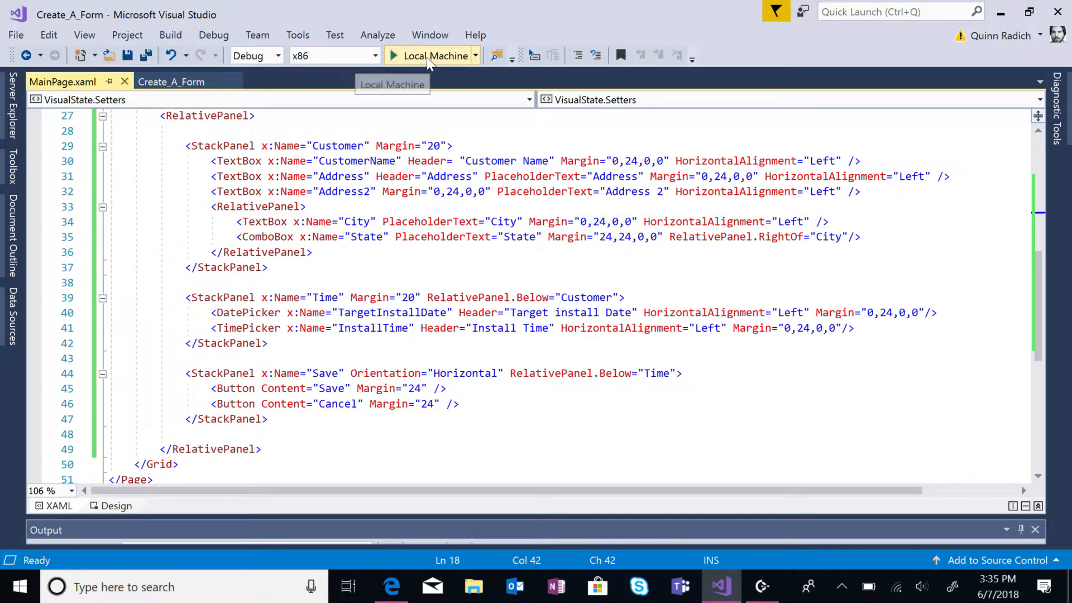
View the AdaptiveTrigger MinWindowWidth=640 state, then run Create_A_Form on Local Machine.
click(436, 55)
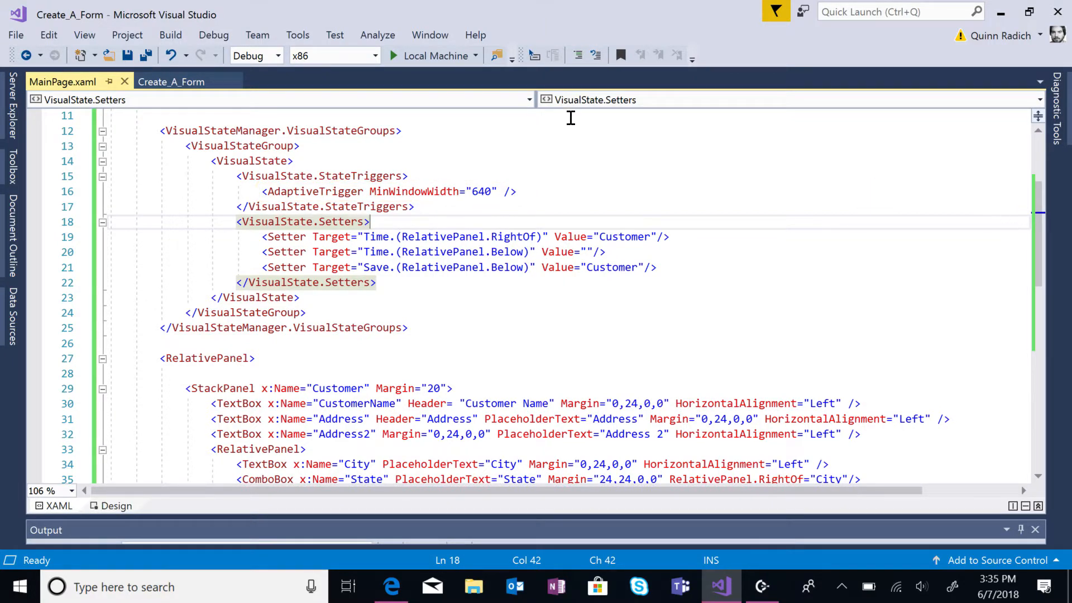
click(392, 56)
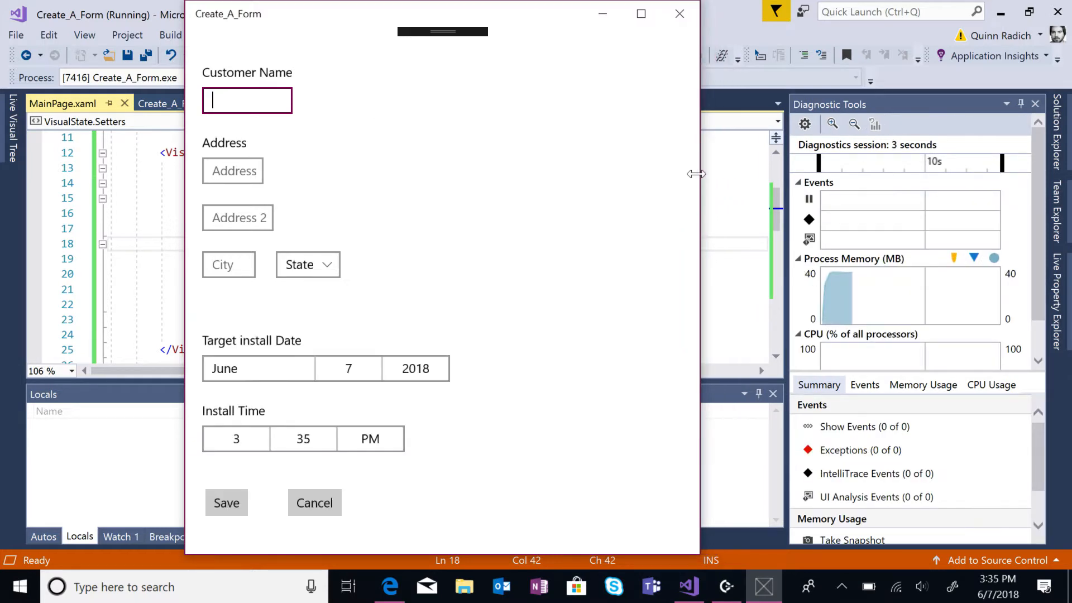
Widen the running form past 640 pixels so date and time sit beside the customer fields.
drag(696, 175, 688, 179)
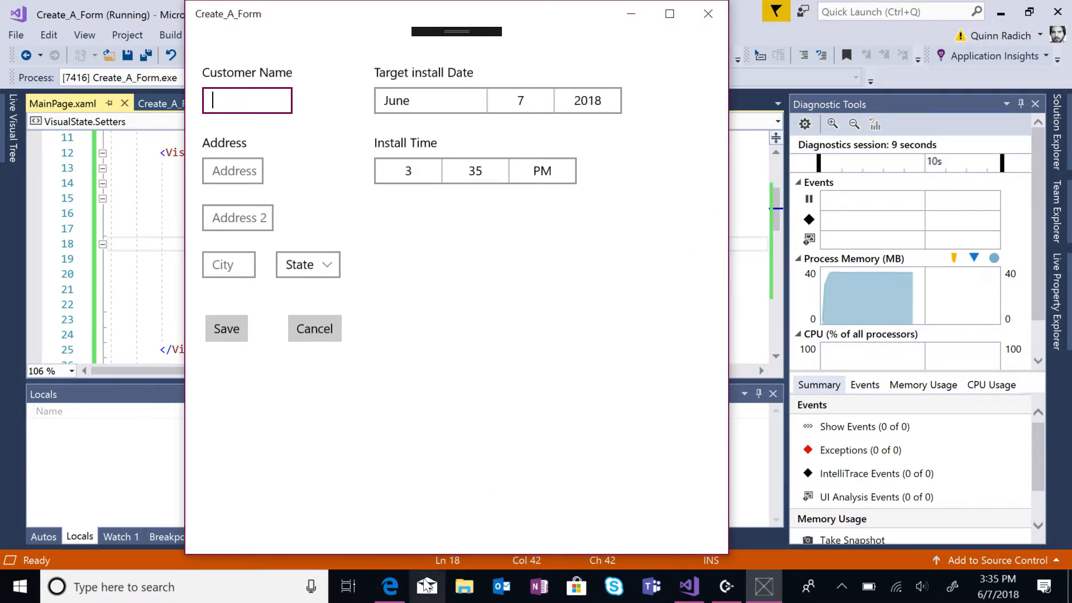
click(388, 587)
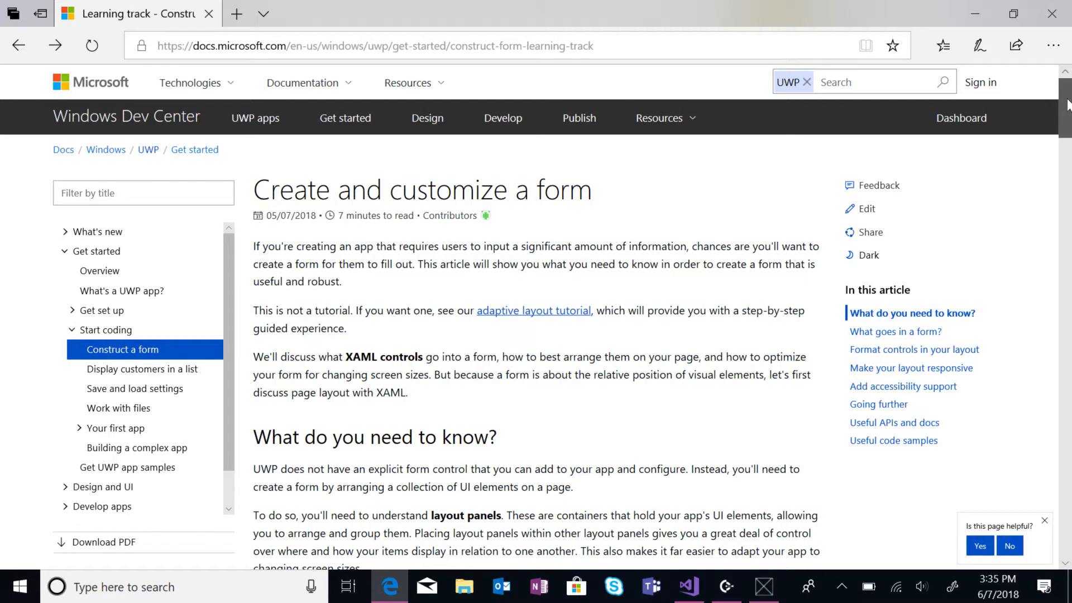
Scroll the form article down to the two-column RelativePanel XAML layout example.
scroll(down, 3)
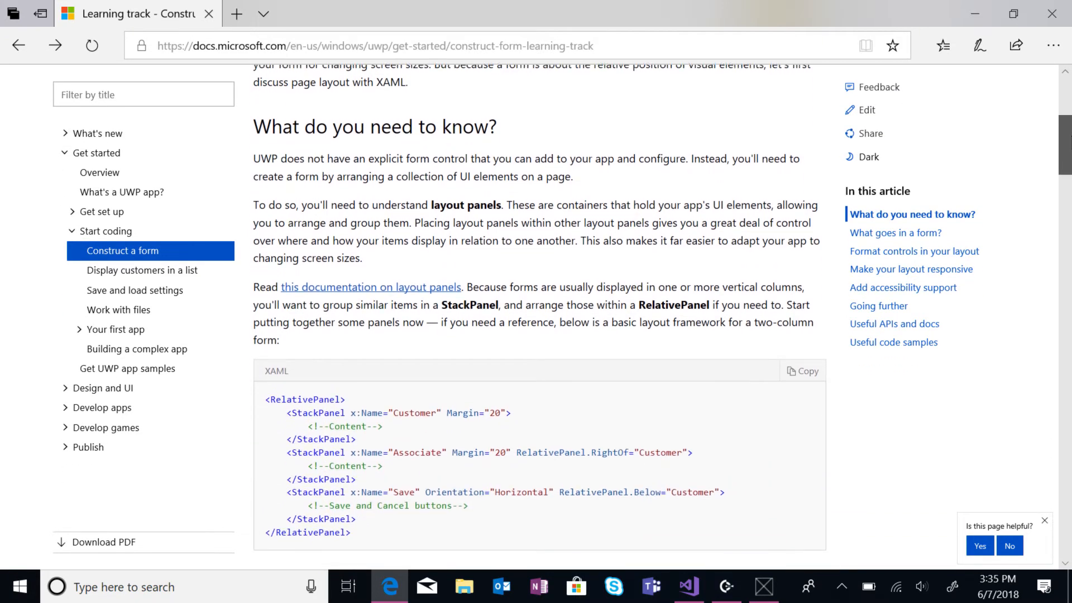
scroll(down, 3)
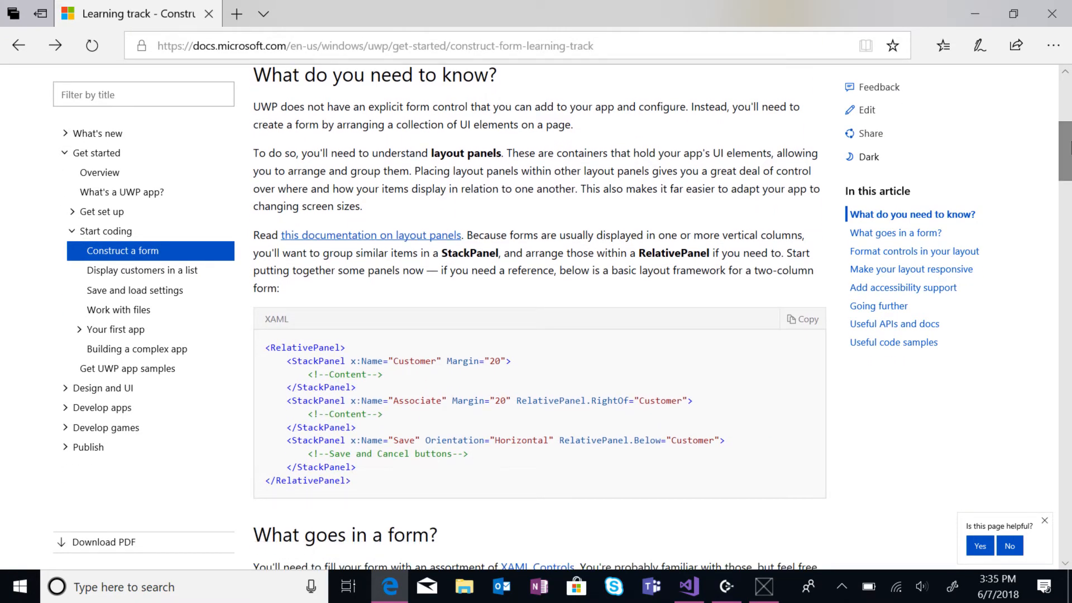